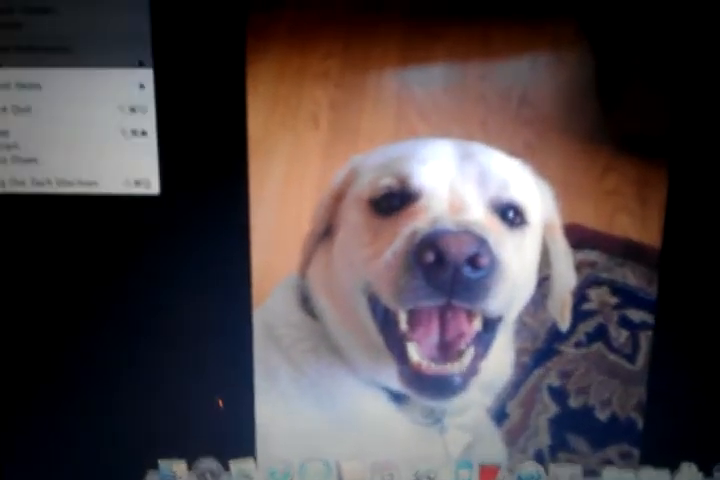
# Open About This Mac from the Apple menu to view the Mac OS X version
pyautogui.click(125, 142)
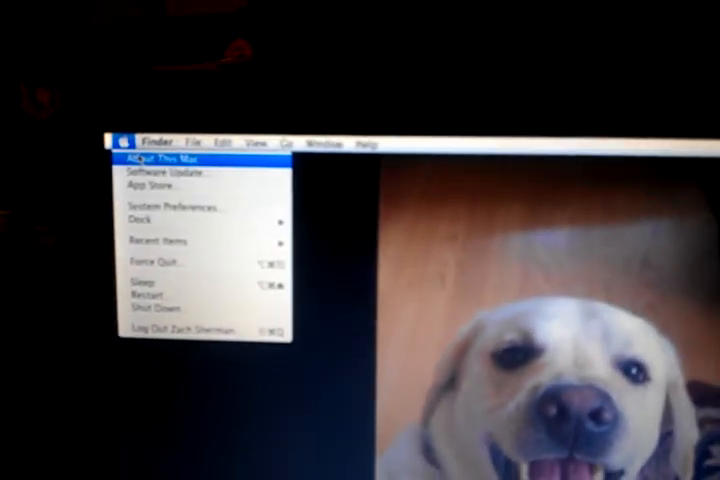
pyautogui.click(164, 158)
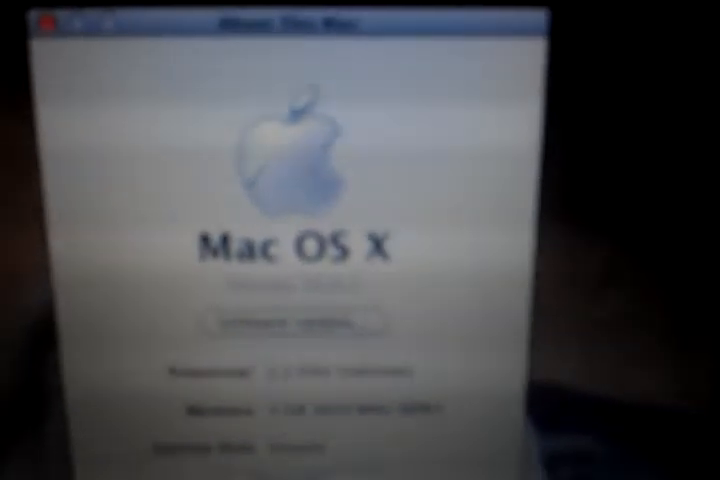